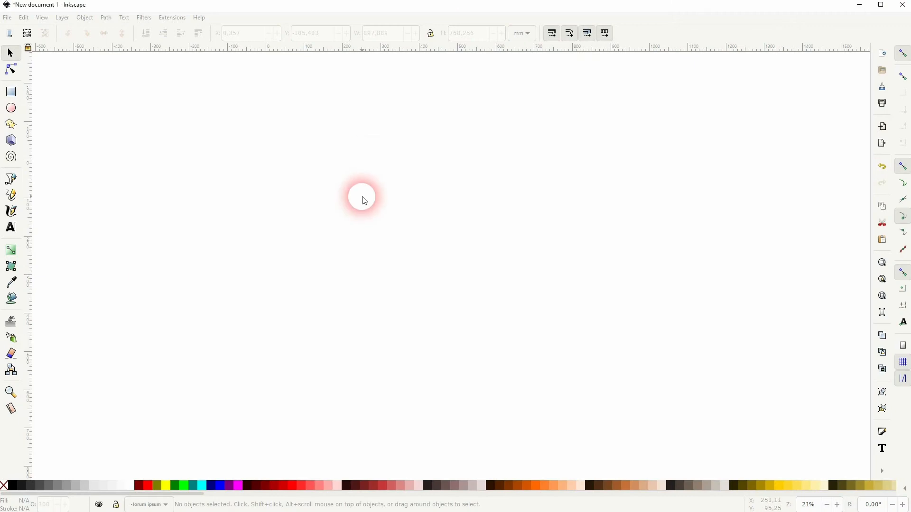
Generate lorem ipsum paragraphs with the Text > Lorem ipsum extension, previewing live before applying
{"action": "left_click", "coordinate": [172, 17]}
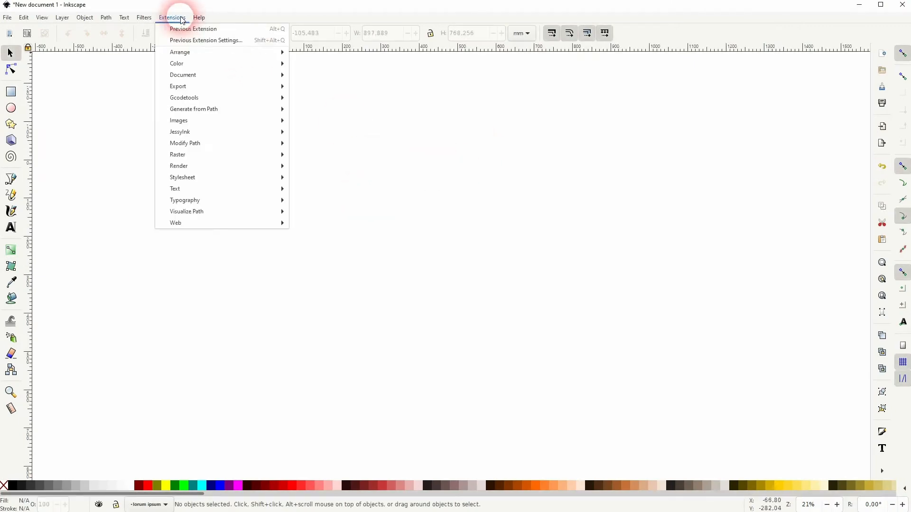
{"action": "mouse_move", "coordinate": [175, 188]}
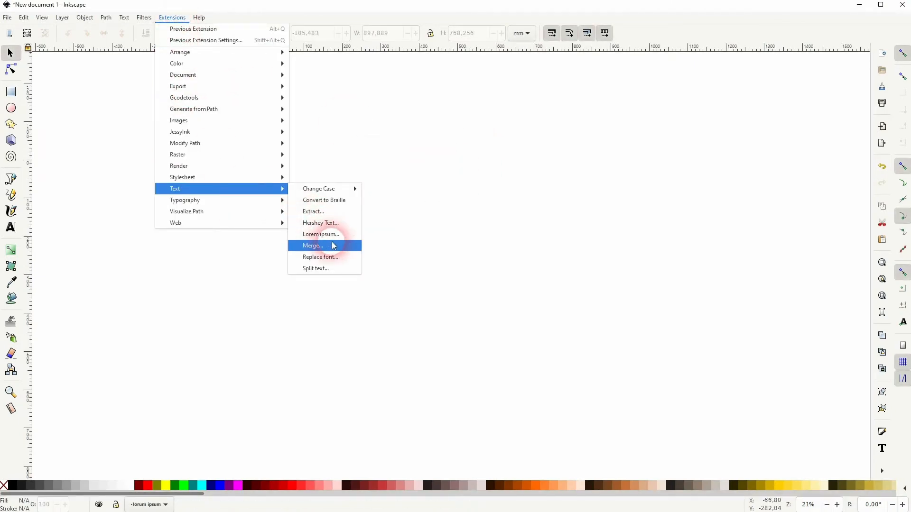
{"action": "left_click", "coordinate": [321, 234]}
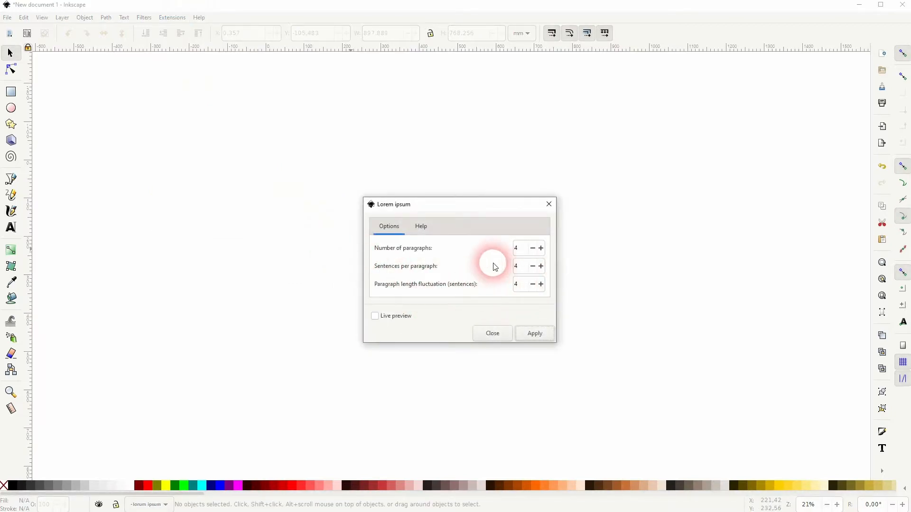
{"action": "left_click", "coordinate": [375, 315]}
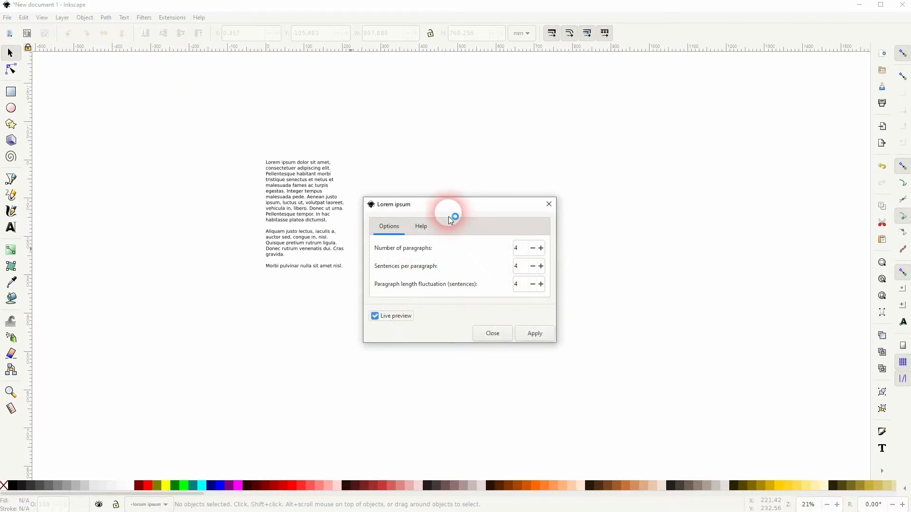
{"action": "left_click", "coordinate": [374, 315]}
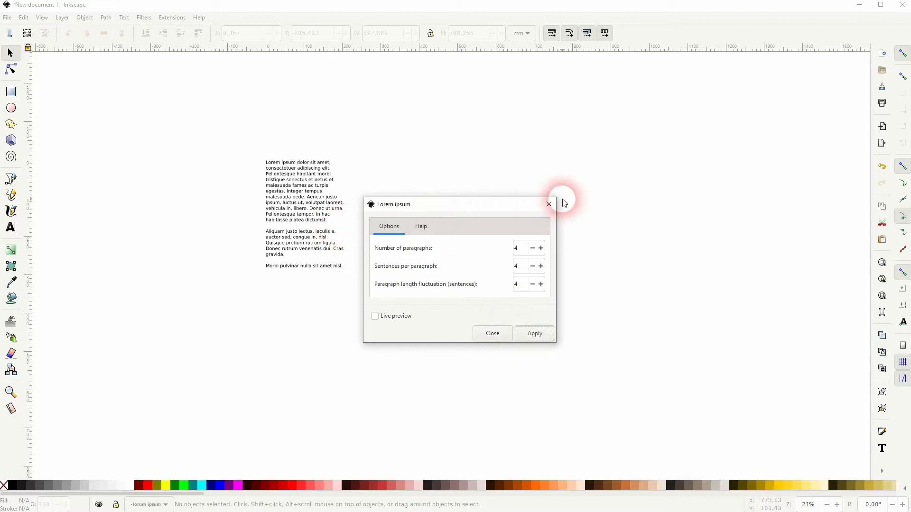
{"action": "left_click", "coordinate": [548, 204]}
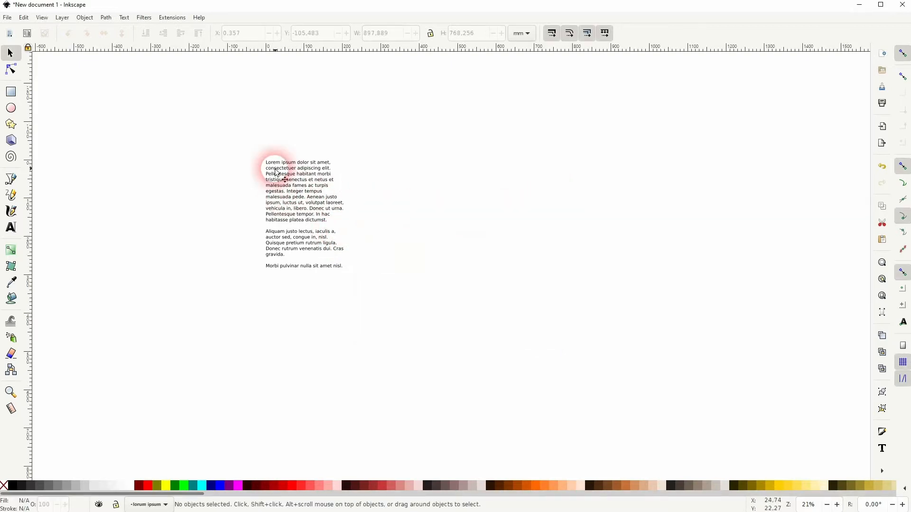
Move the lorem ipsum block toward the page centre and set its alignment to Justify
{"action": "left_click_drag", "start_coordinate": [276, 173], "coordinate": [349, 197]}
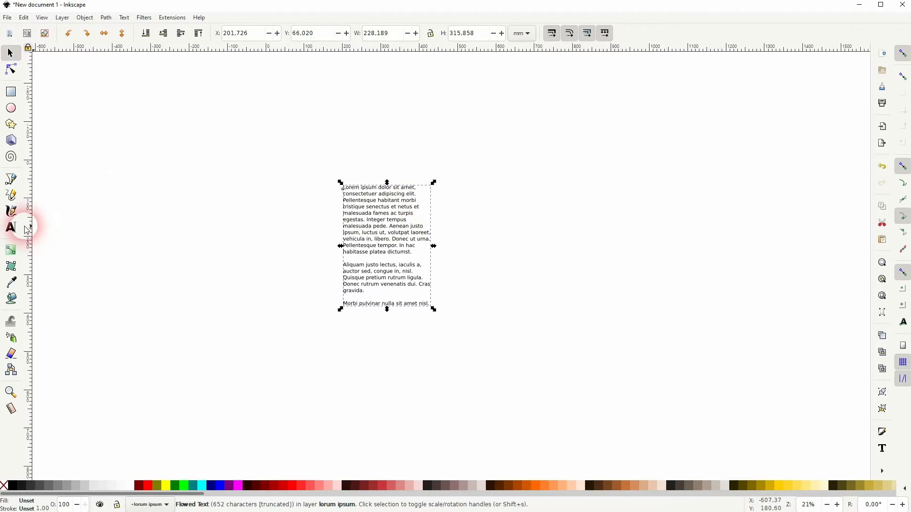
{"action": "left_click", "coordinate": [11, 228]}
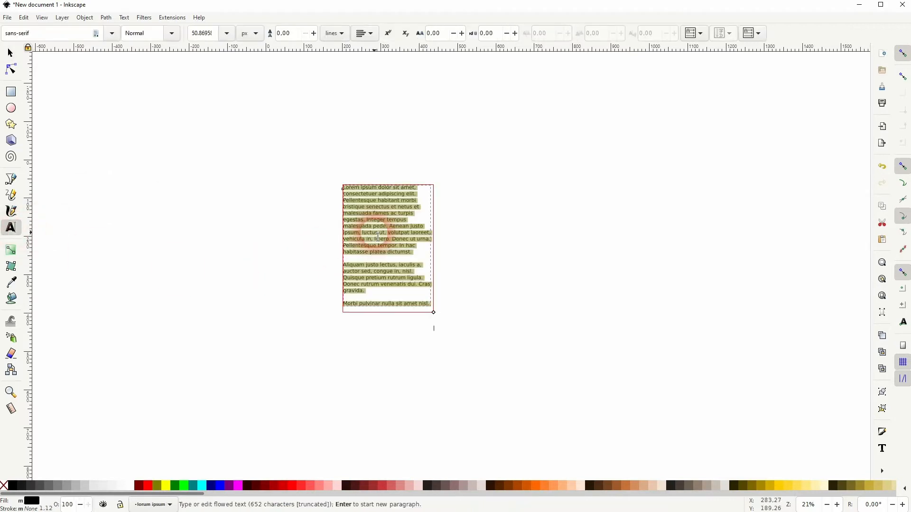
{"action": "left_click", "coordinate": [364, 33]}
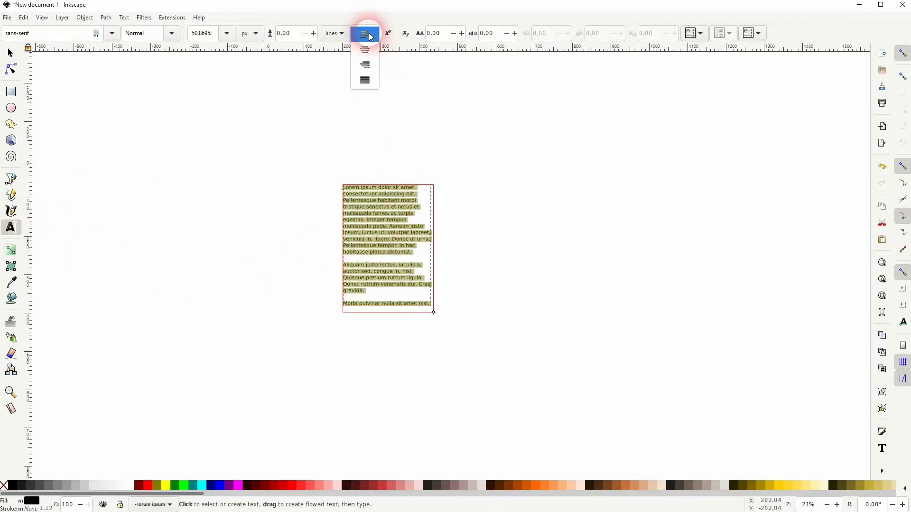
{"action": "left_click", "coordinate": [365, 81]}
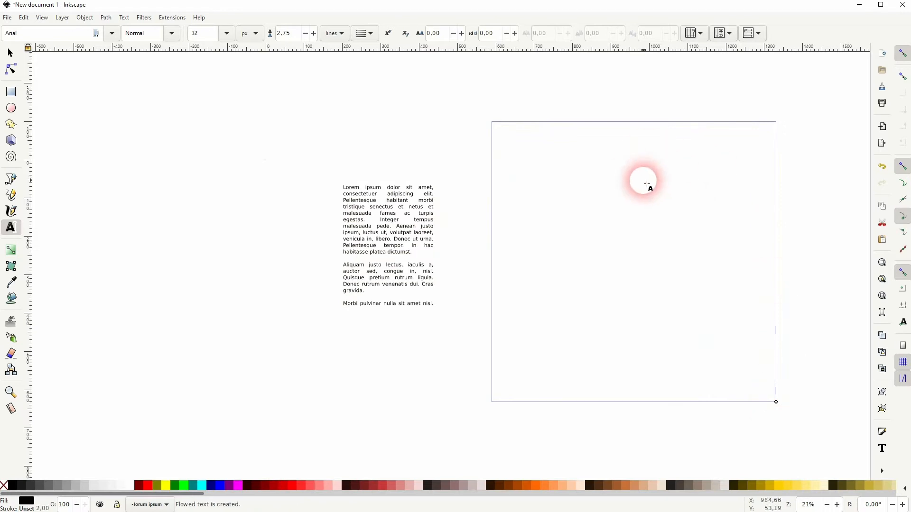
{"action": "mouse_move", "coordinate": [613, 220]}
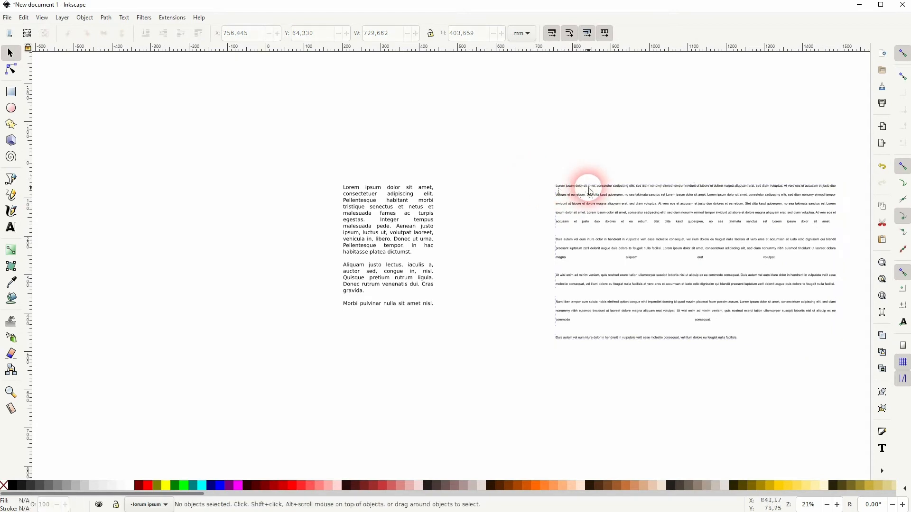
Select the pasted text block in the second flowed text frame
{"action": "left_click", "coordinate": [587, 200]}
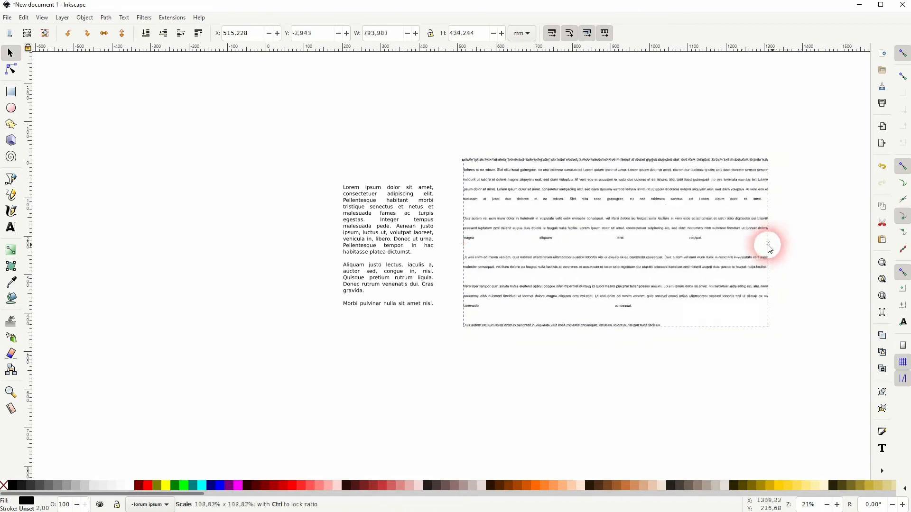
Justify the pasted text in the second frame
{"action": "left_click", "coordinate": [10, 228]}
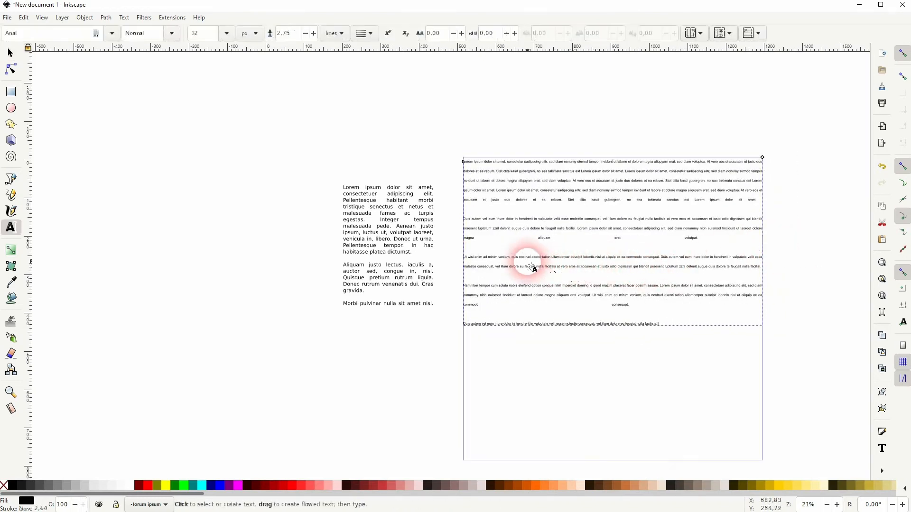
{"action": "mouse_move", "coordinate": [672, 285]}
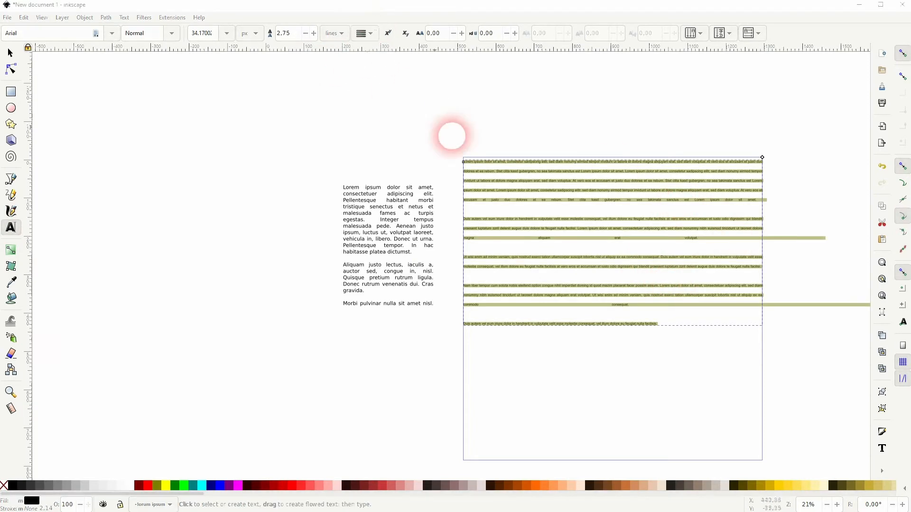
{"action": "left_click", "coordinate": [365, 33]}
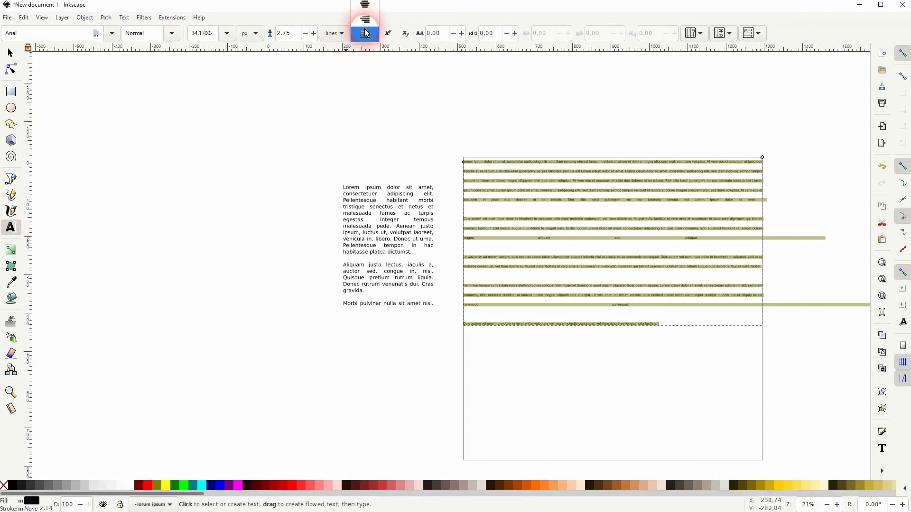
{"action": "left_click", "coordinate": [363, 33]}
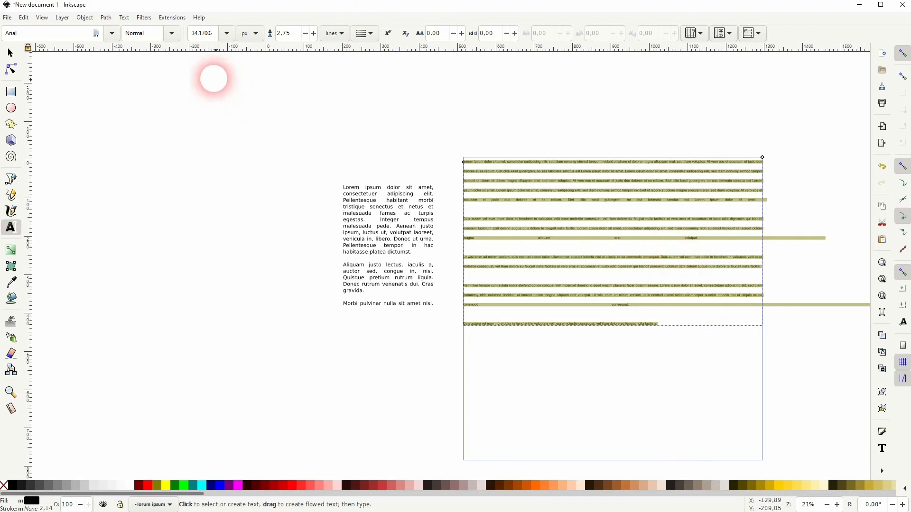
Raise the pasted text's font size to 64 px
{"action": "left_click", "coordinate": [225, 34]}
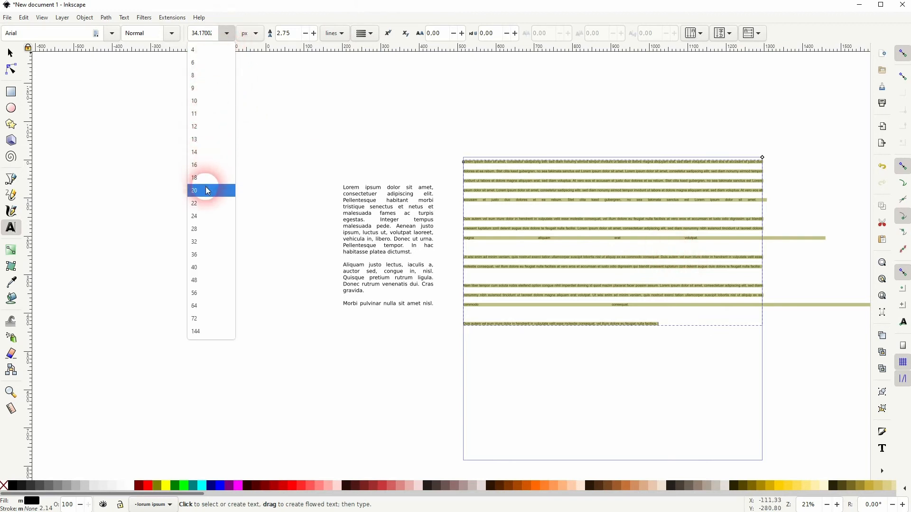
{"action": "left_click", "coordinate": [194, 152]}
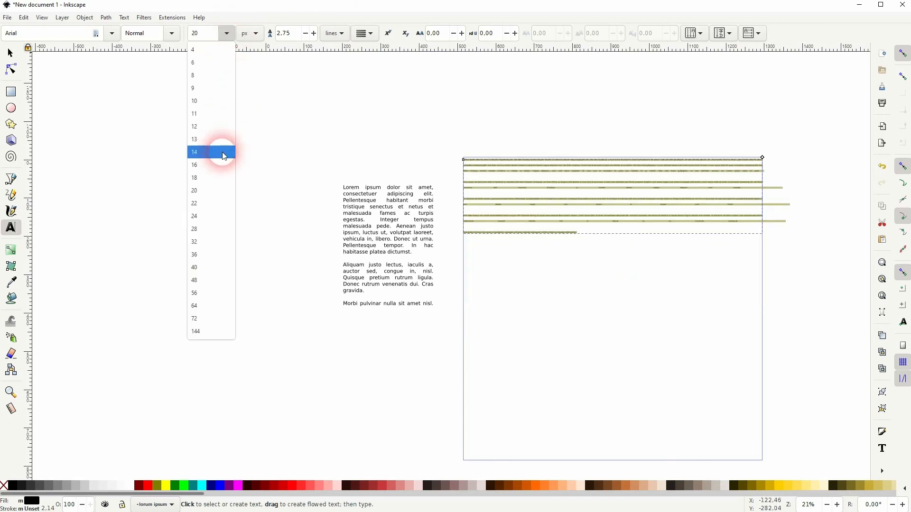
{"action": "left_click", "coordinate": [193, 305]}
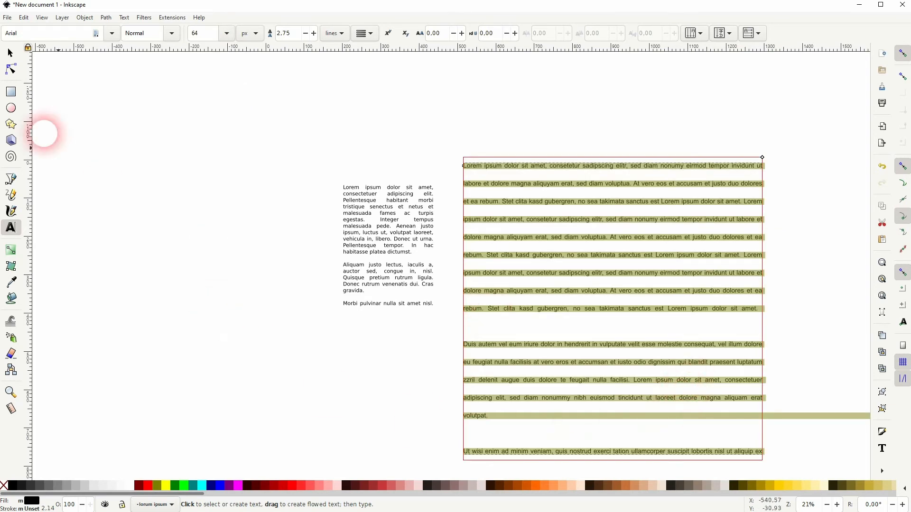